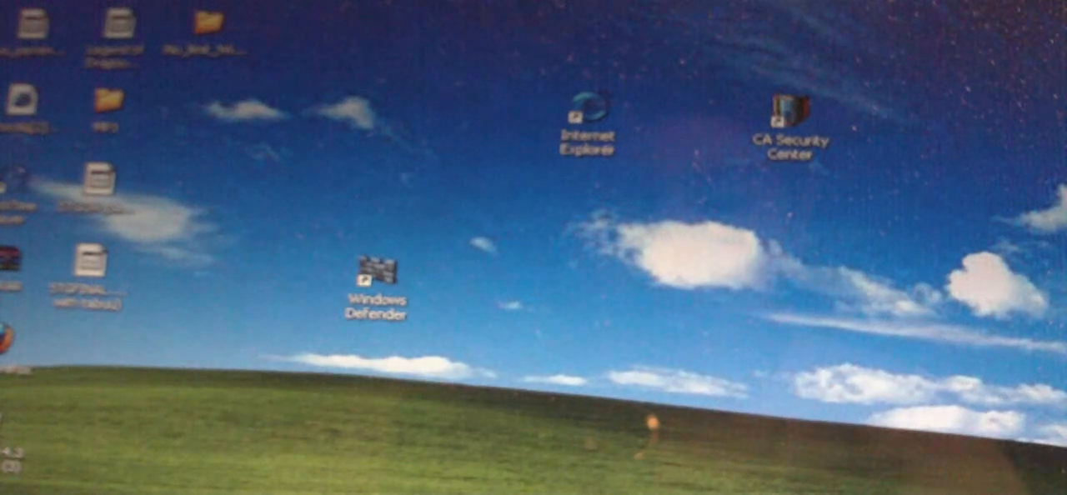
mouse_move(942, 340)
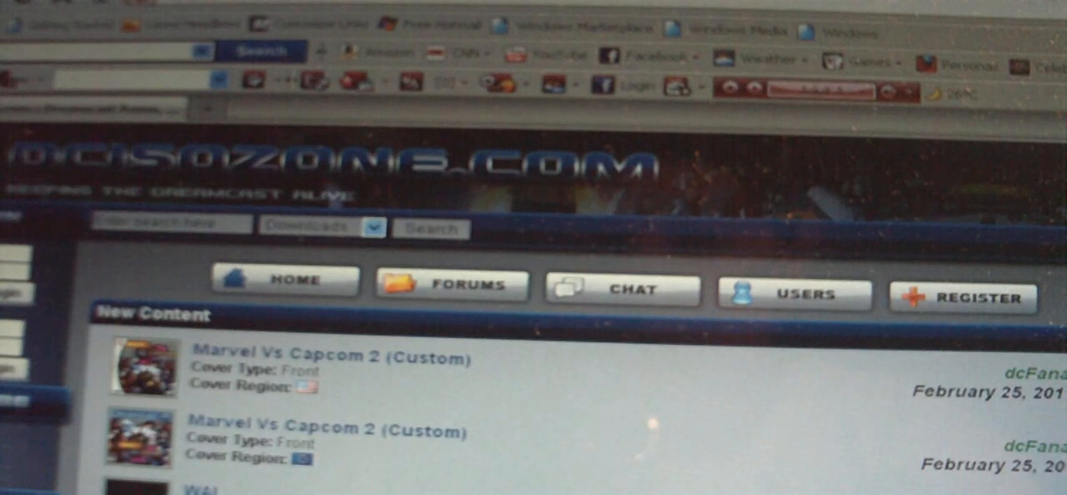
Scroll the home page's New Content list down to Vigilante 8 and Dracula Unleashed
scroll("down", 3)
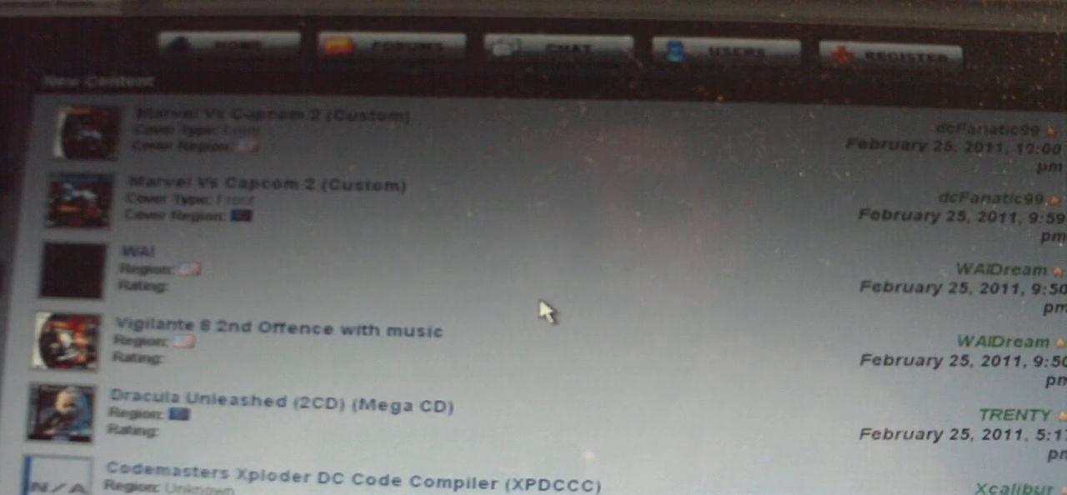
mouse_move(531, 310)
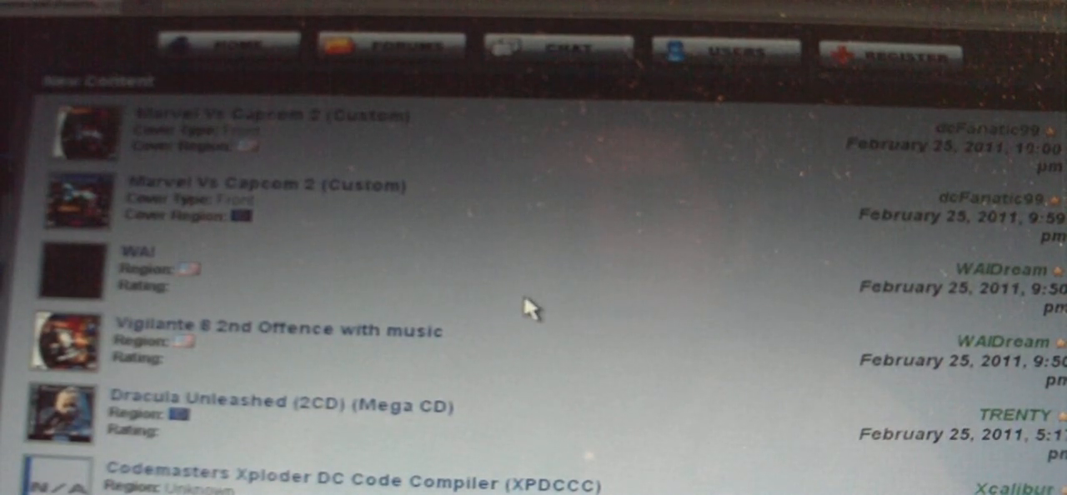
mouse_move(469, 215)
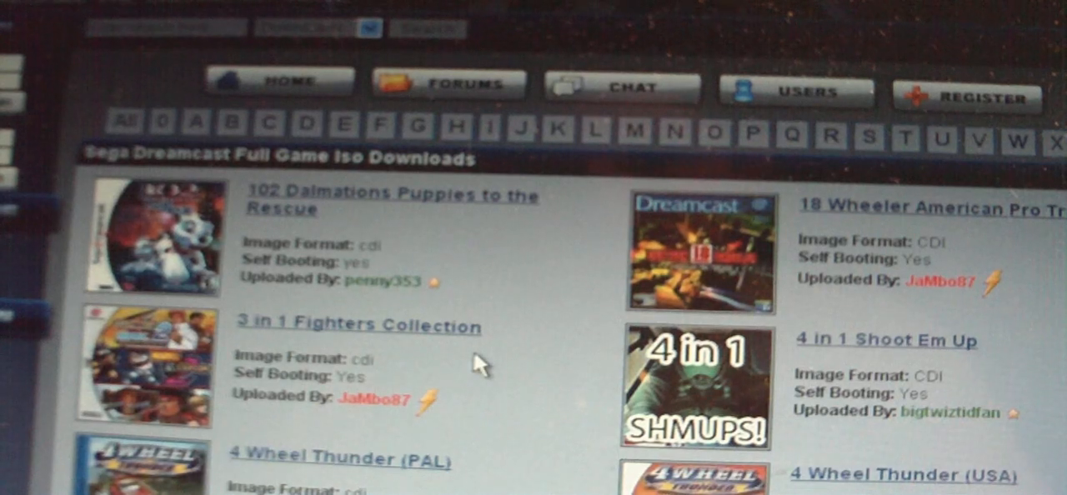
Scroll the Dreamcast ISO downloads list through the S titles down to Skies of Arcadia
scroll("down", 3)
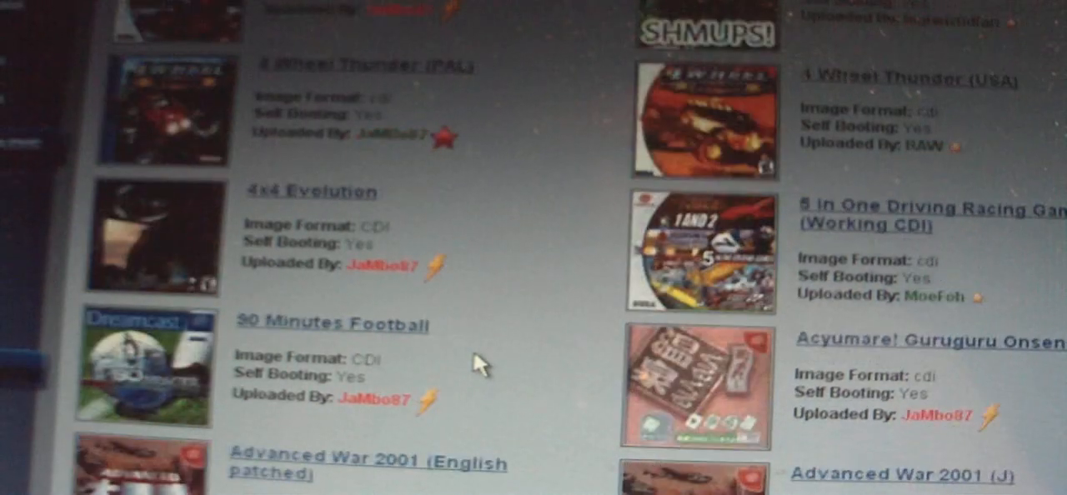
scroll("up", 3)
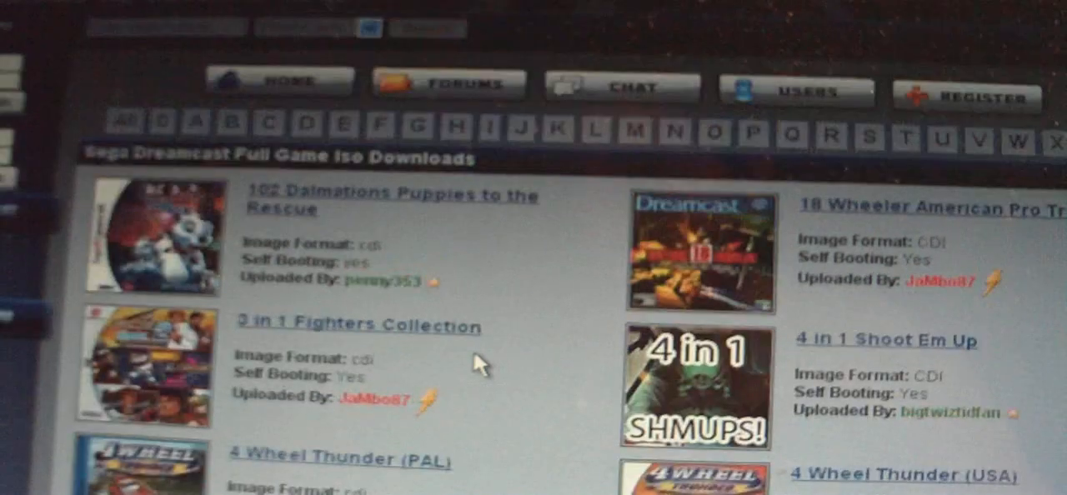
mouse_move(746, 133)
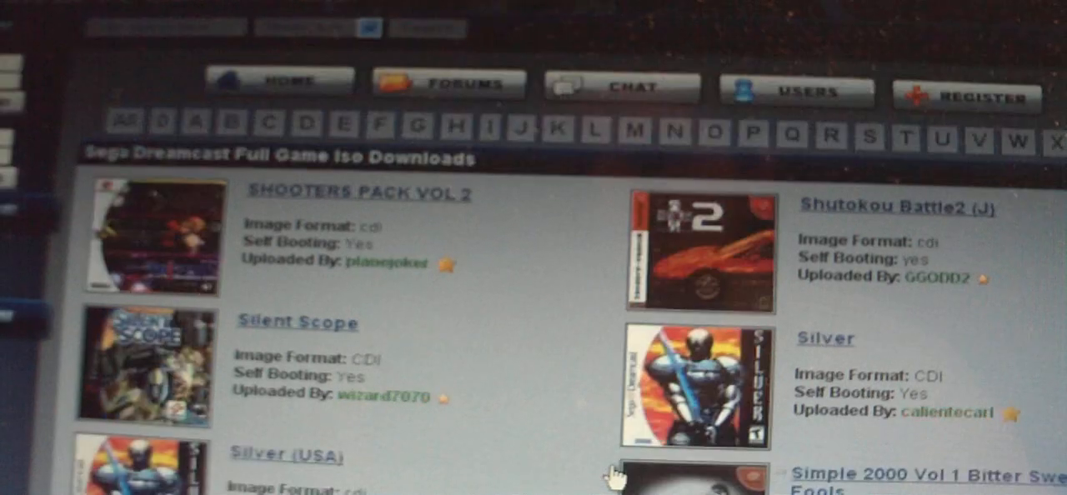
scroll("down", 3)
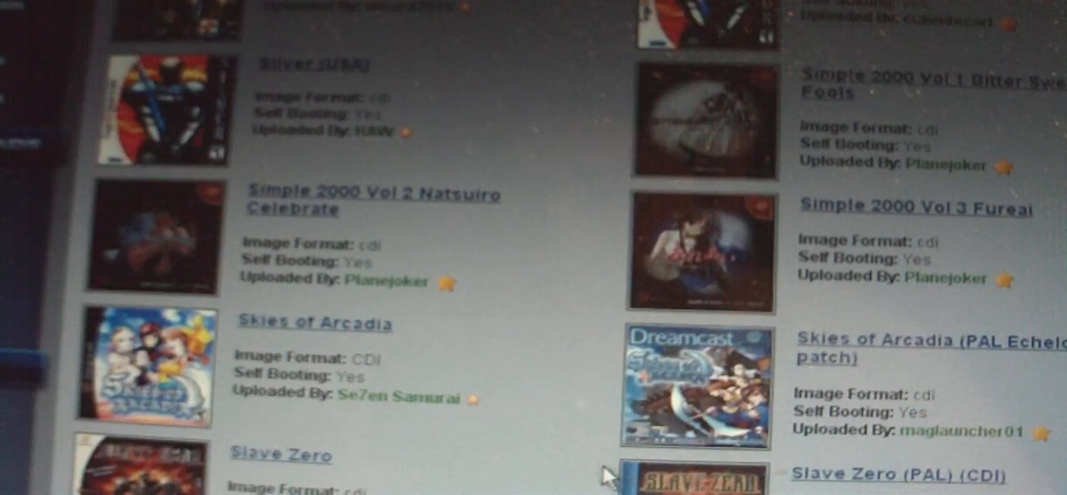
scroll("down", 3)
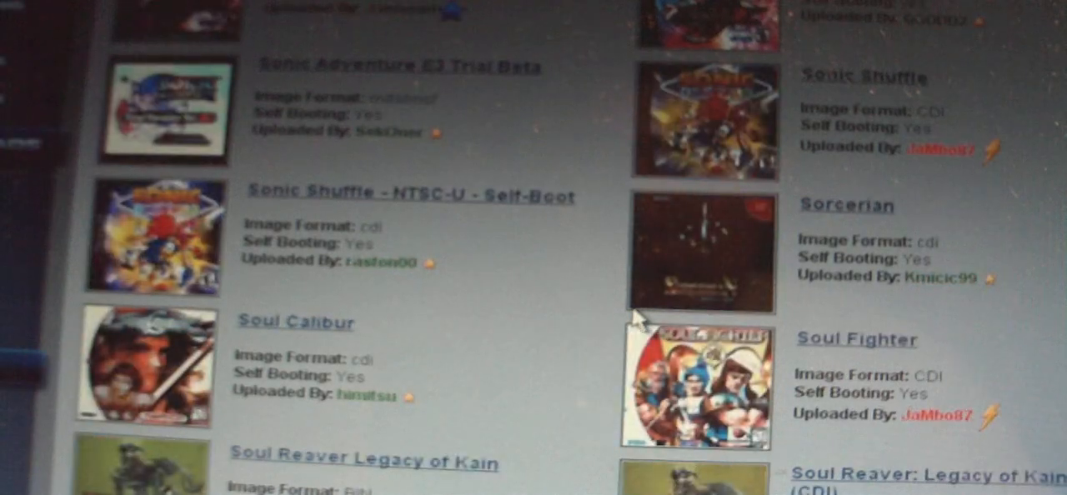
scroll("down", 3)
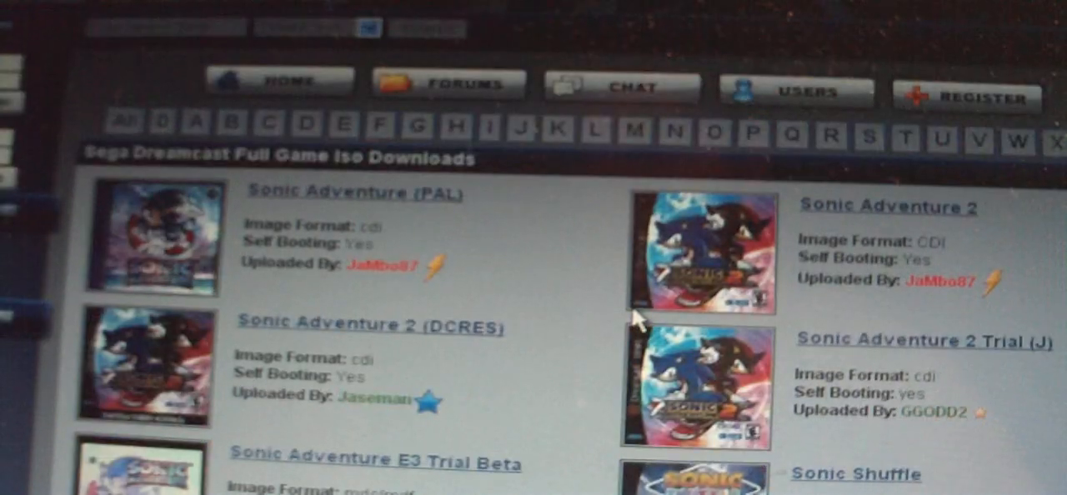
mouse_move(517, 245)
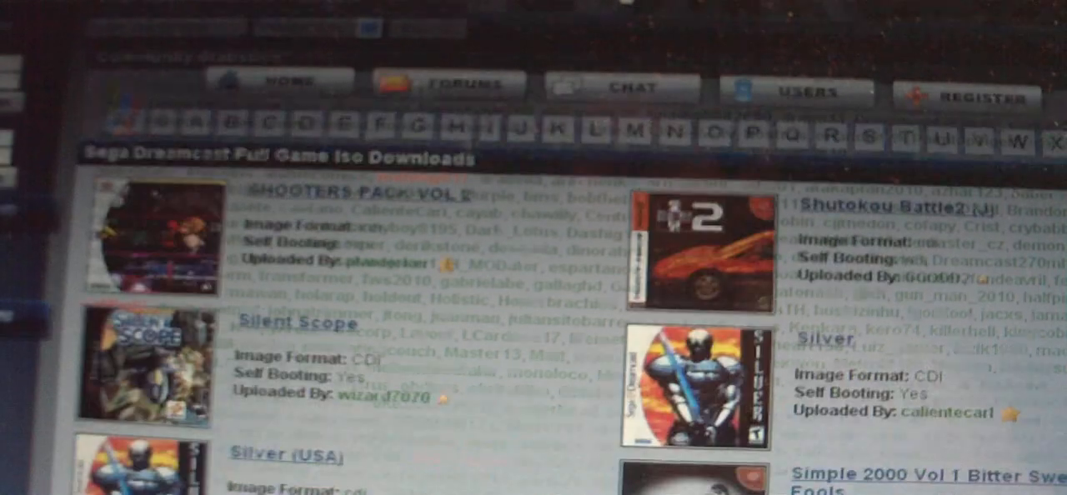
scroll("down", 3)
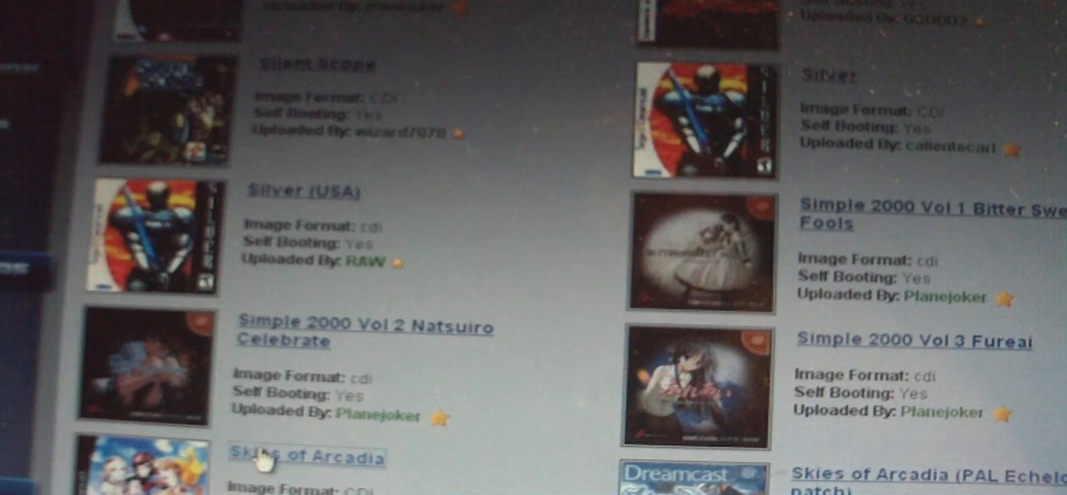
Open the Skies of Arcadia entry to view its description and self-booting status
left_click(308, 458)
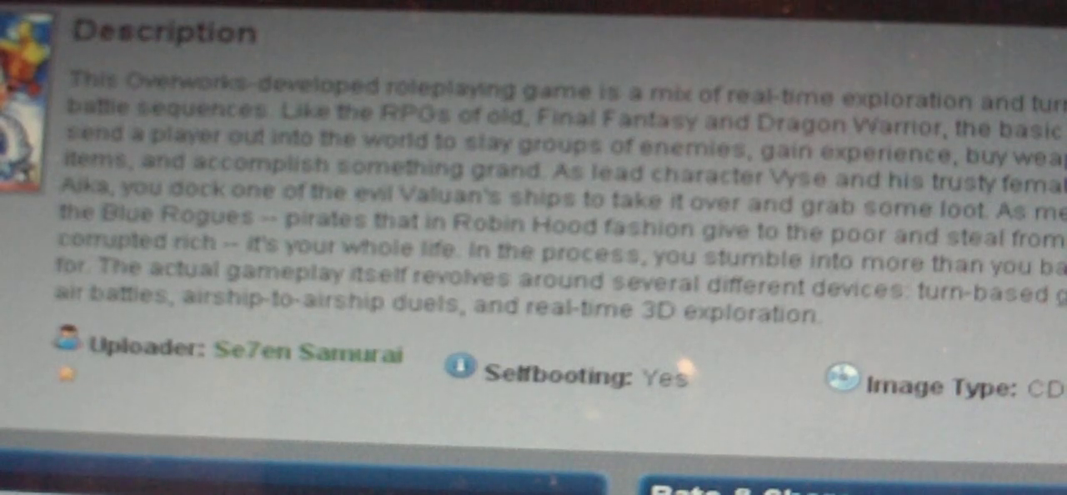
Scroll up to reach the site search for 'skies of arcadia' in Downloads
scroll("up", 3)
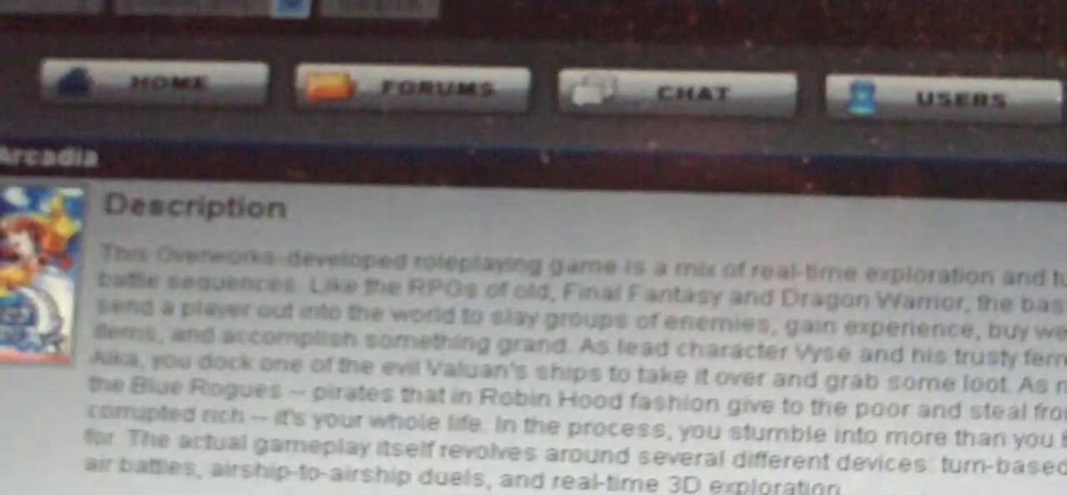
scroll("up", 3)
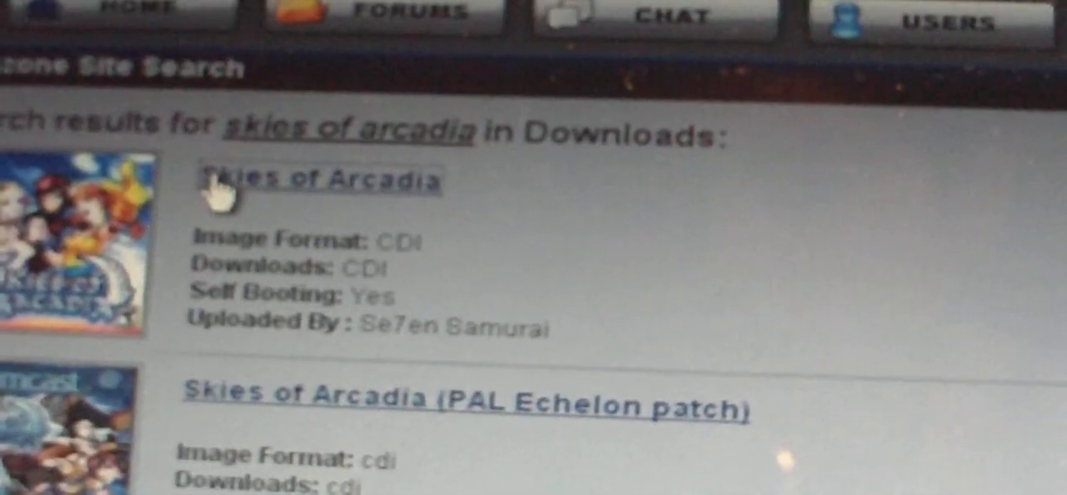
Open the self-booting CDI Skies of Arcadia result and scroll through its page
left_click(324, 181)
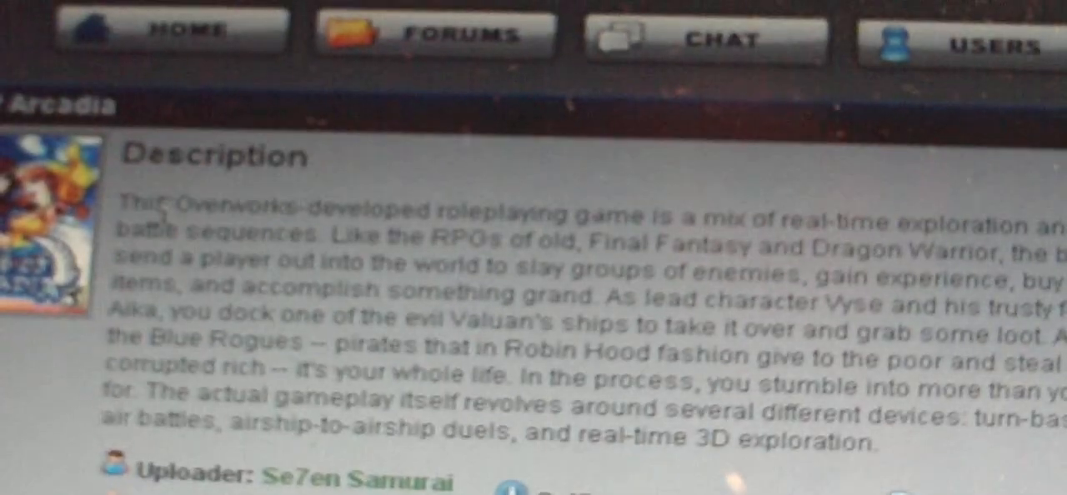
scroll("down", 3)
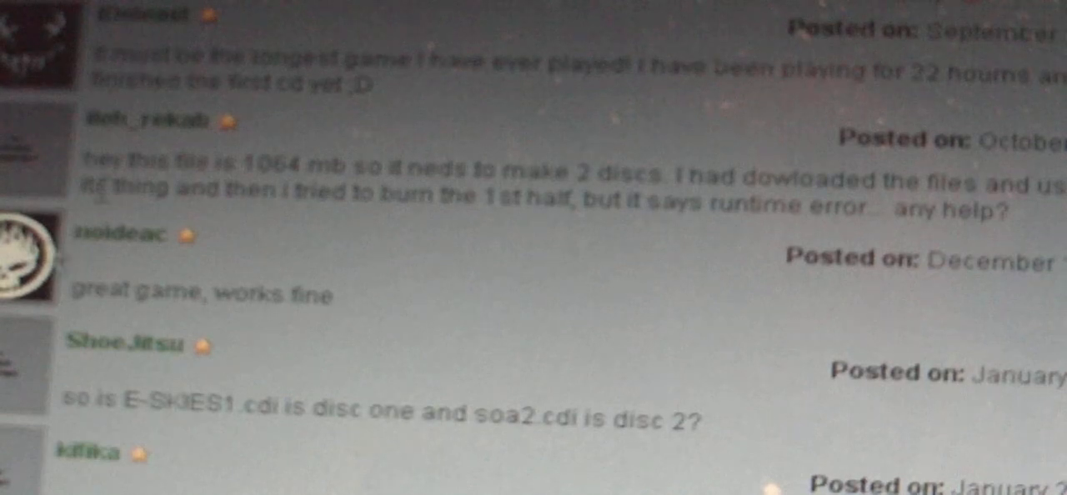
scroll("up", 3)
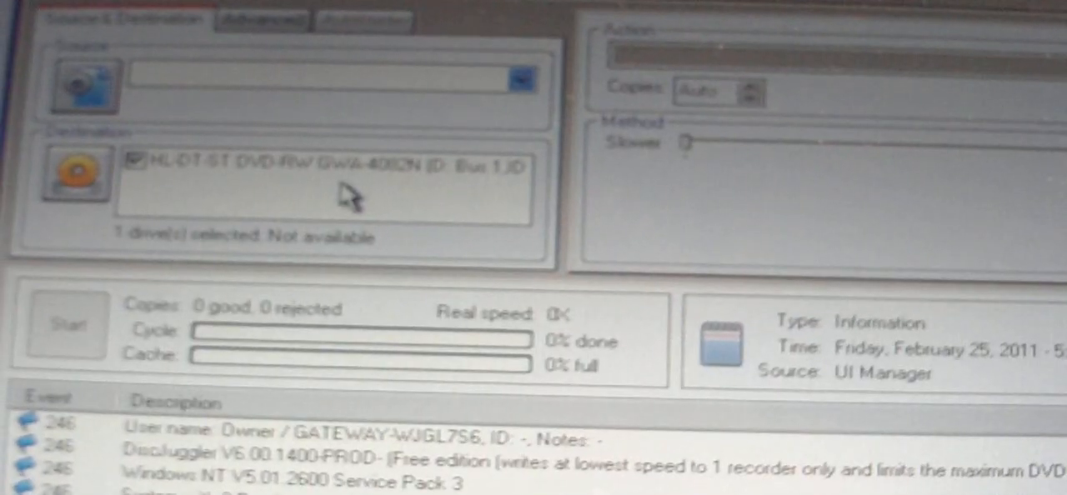
mouse_move(350, 196)
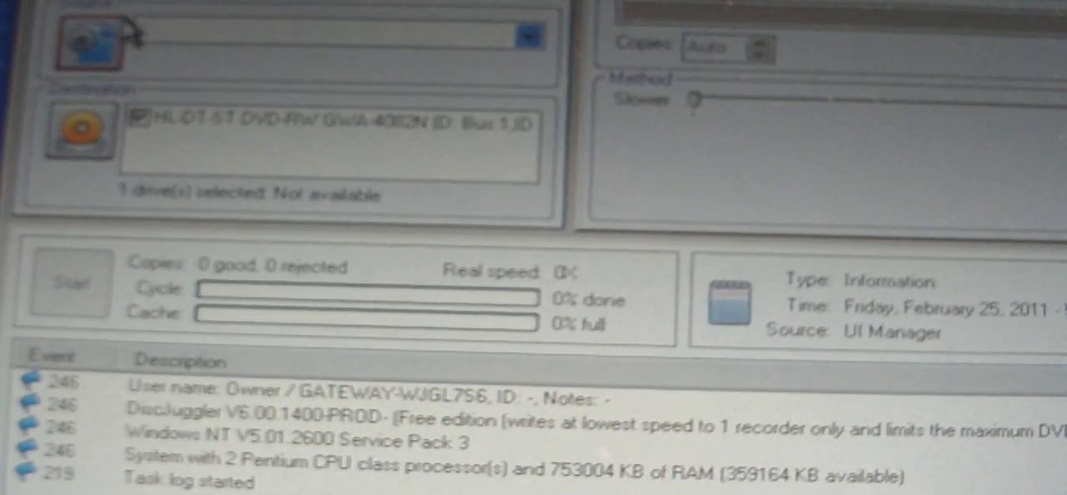
Show DiscJuggler's Advanced tab with mode, block size, offset and TOC options
left_click(296, 13)
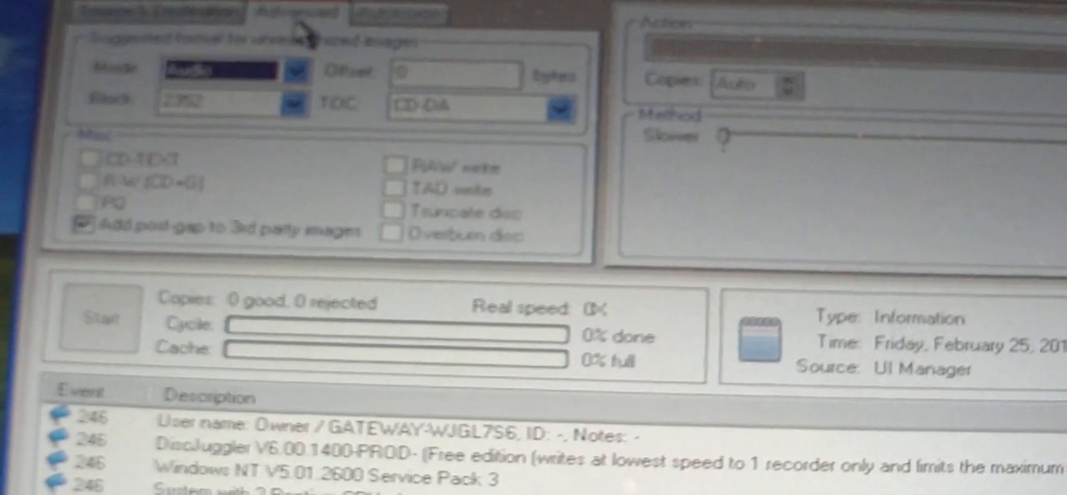